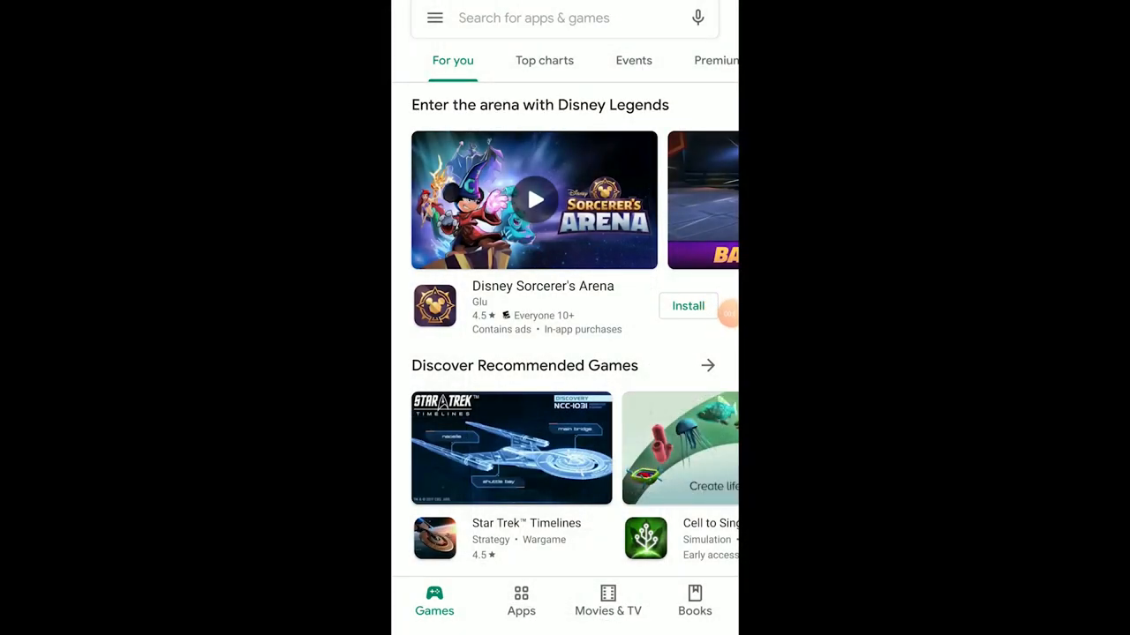
Step: Search Play Store for 'sonos' and launch the installed Sonos Controller app
type("s")
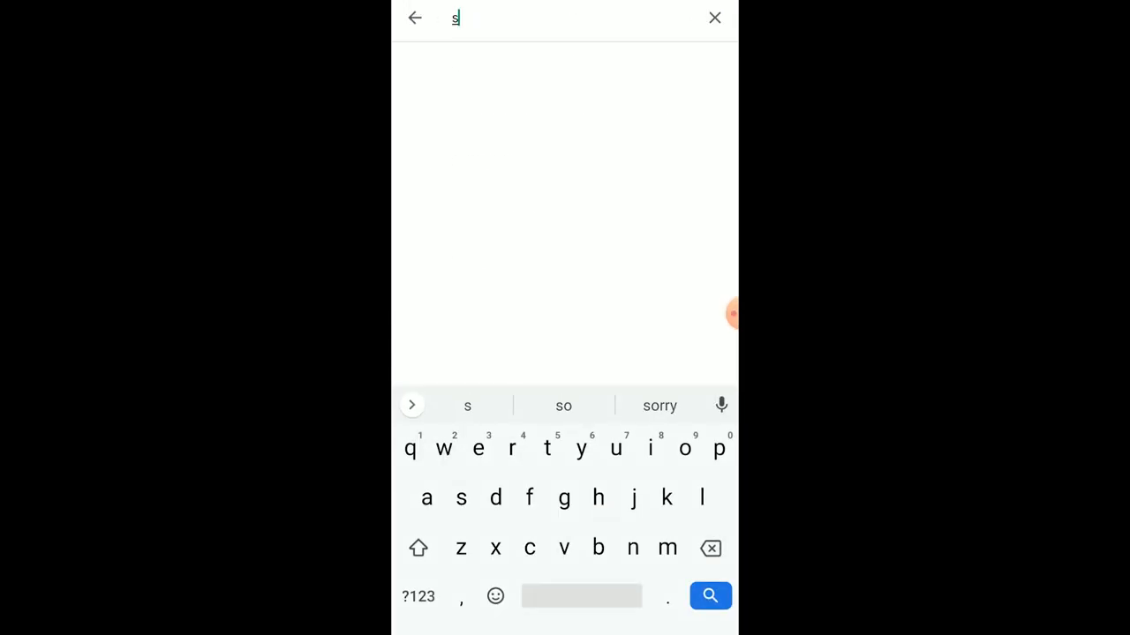
type("onos")
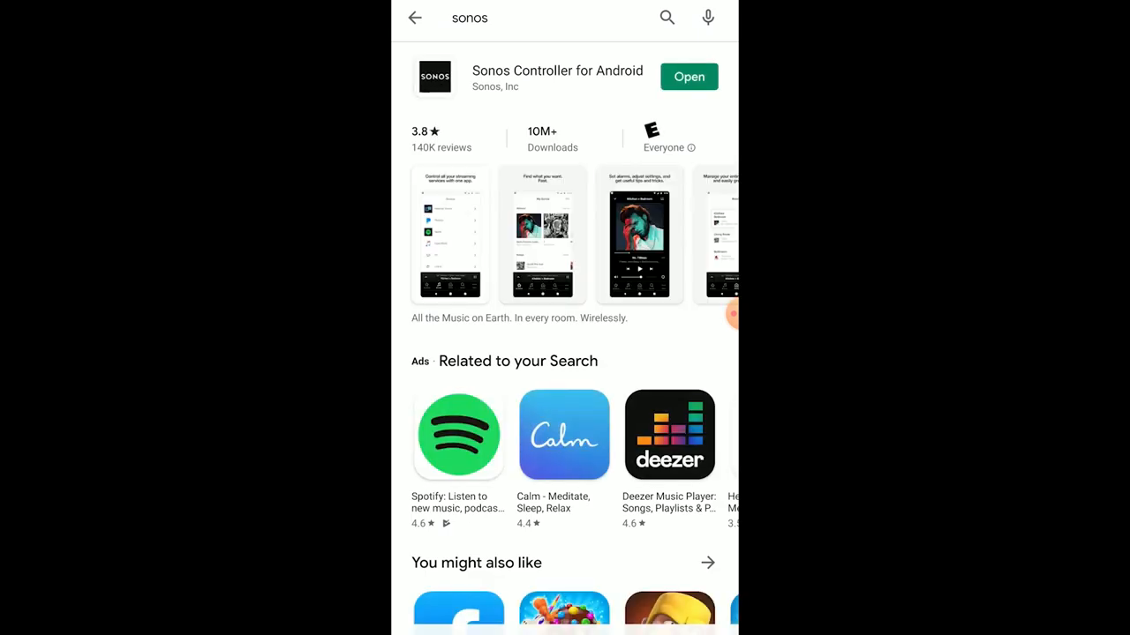
left_click(689, 78)
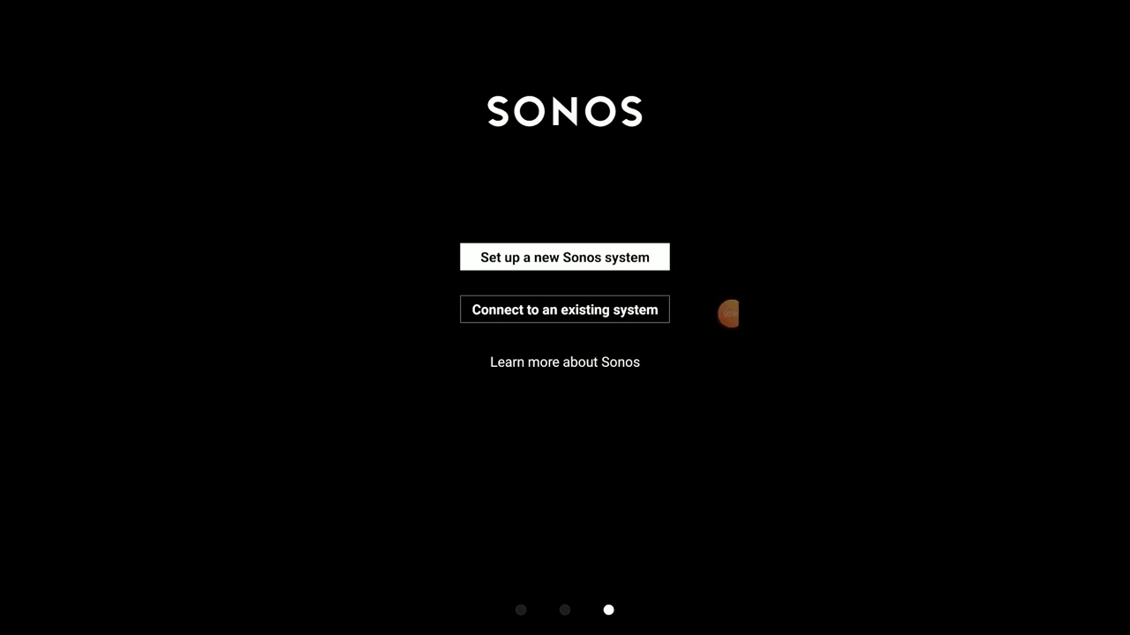
Step: Start a new Sonos system and allow location access all the time
left_click(565, 258)
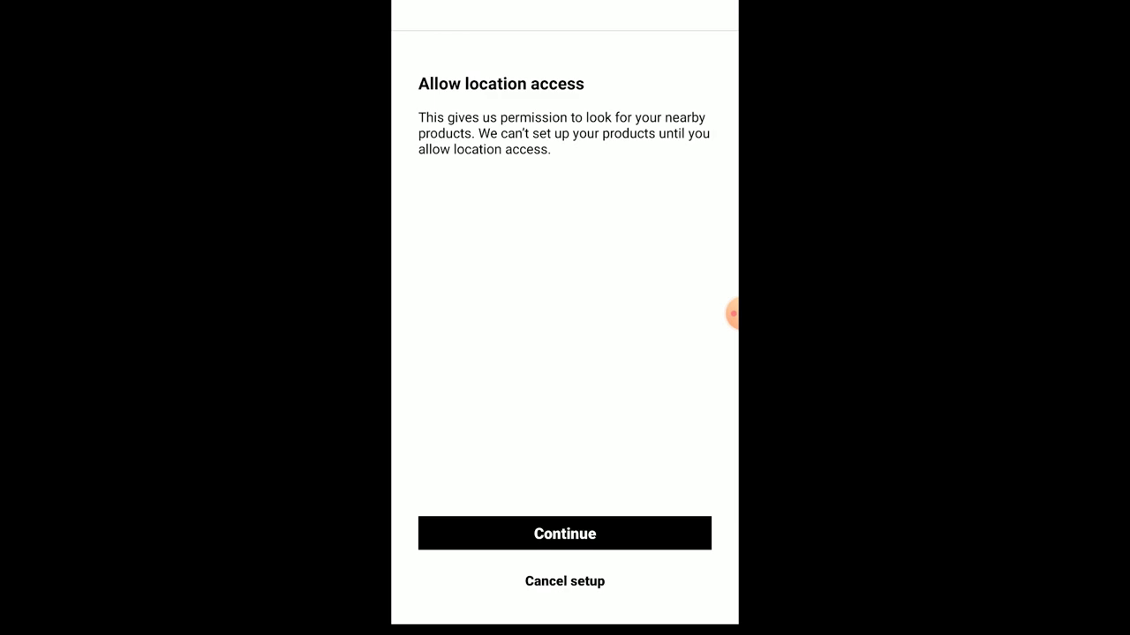
left_click(565, 533)
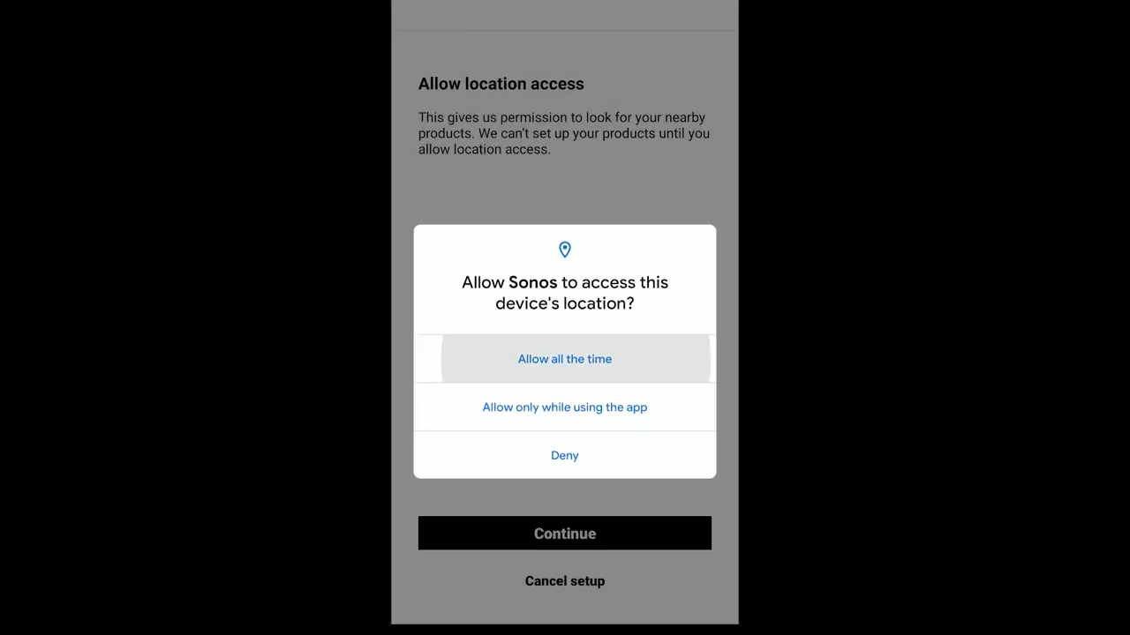
left_click(564, 358)
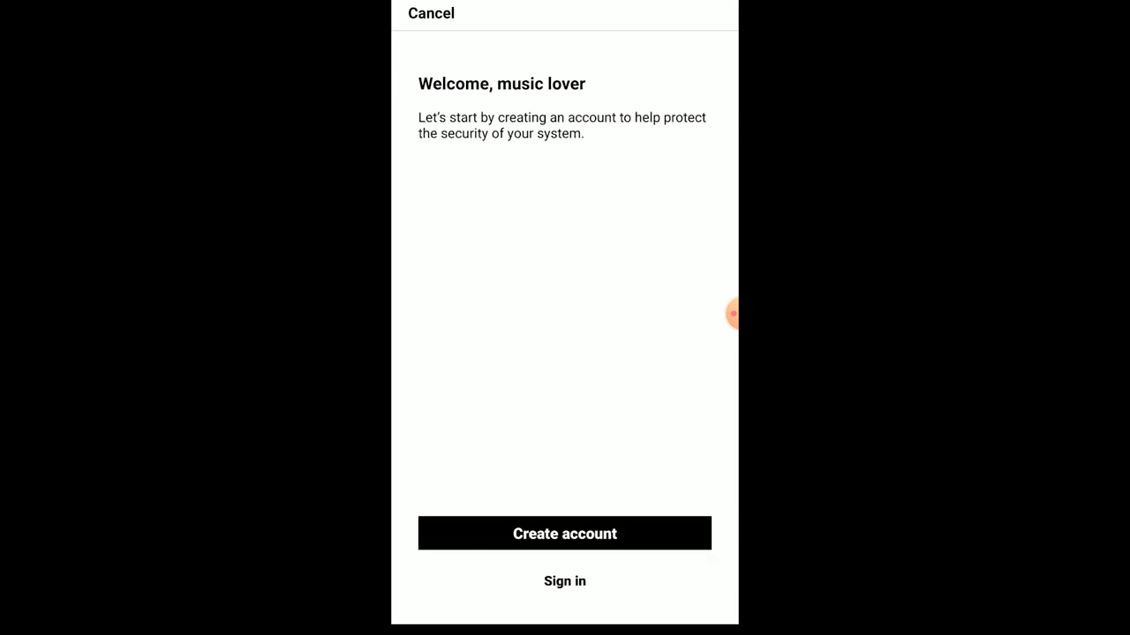
Step: Create a Sonos account with autofilled credentials and continue to product setup
left_click(565, 533)
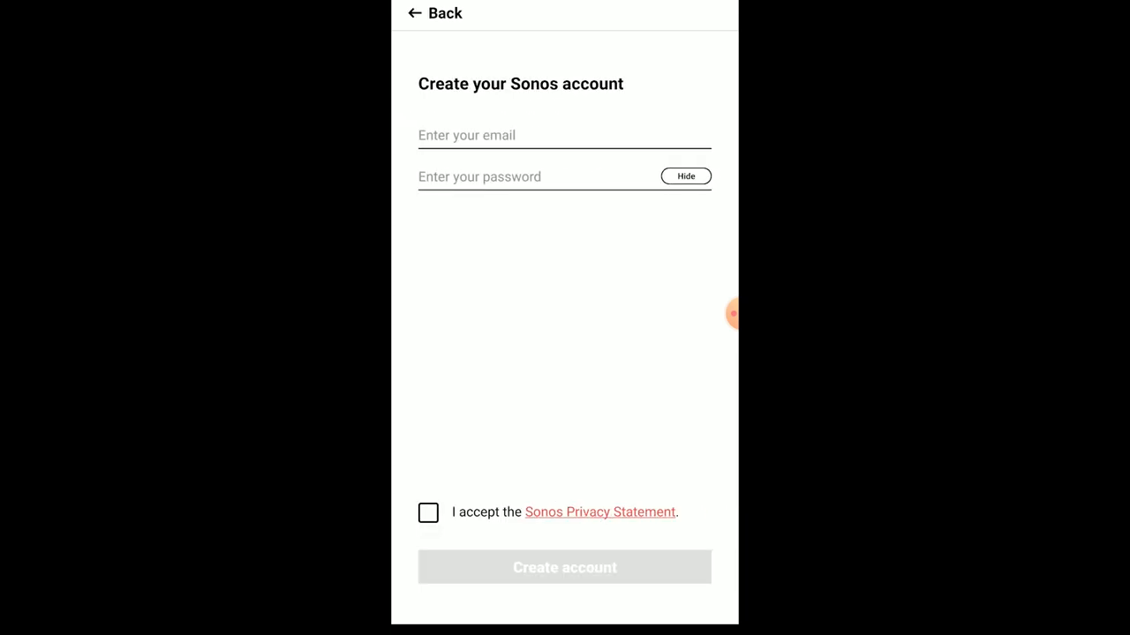
left_click(565, 135)
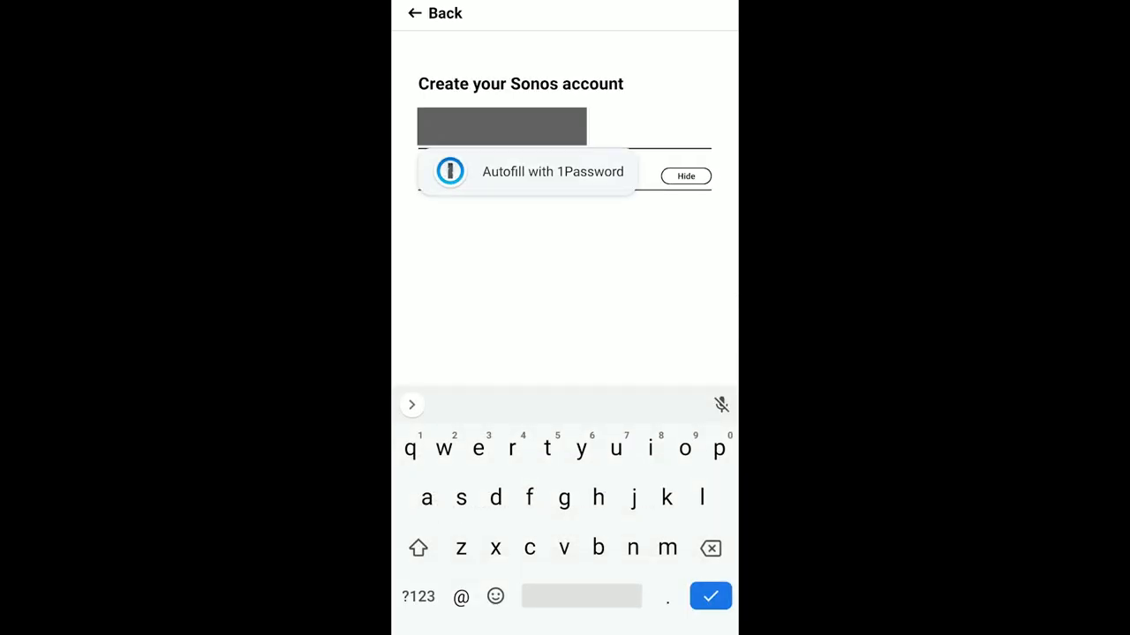
left_click(709, 597)
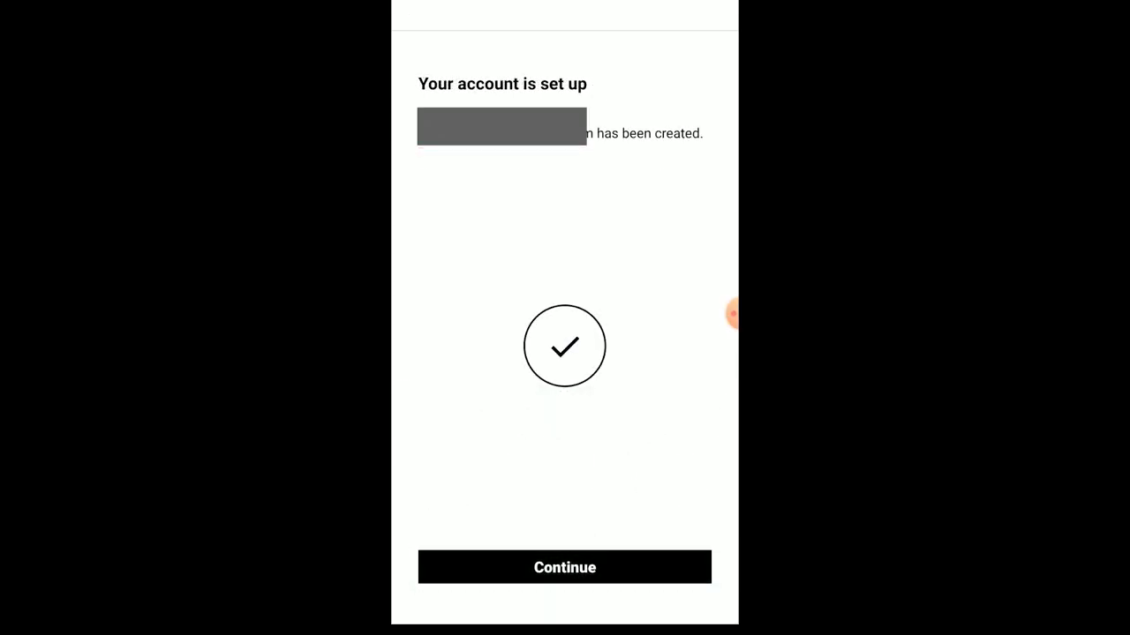
left_click(565, 567)
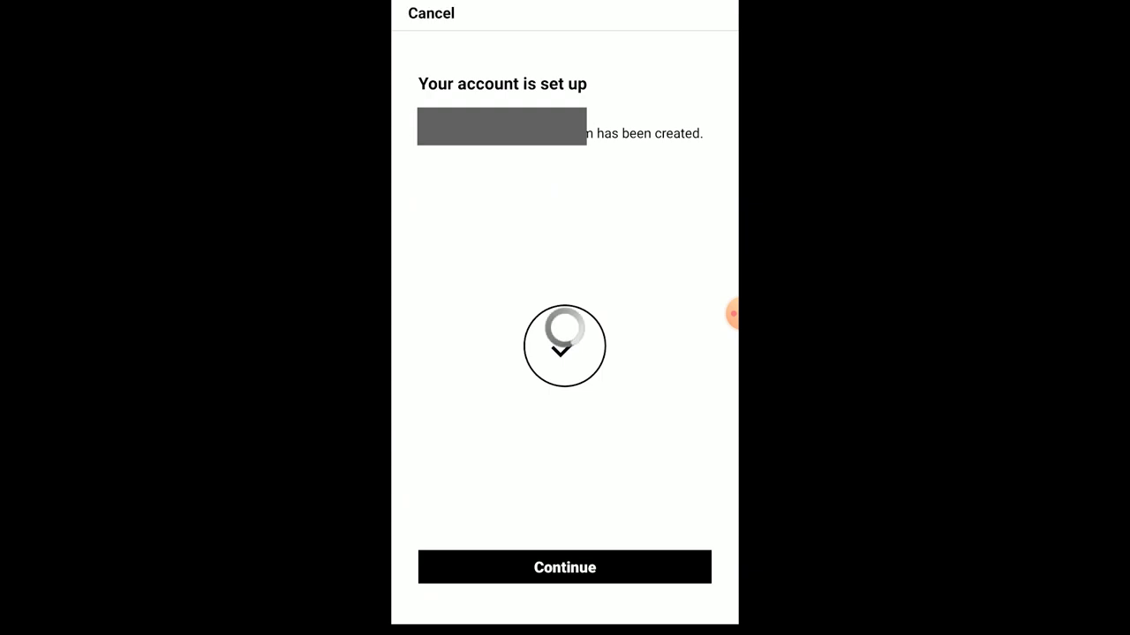
left_click(565, 567)
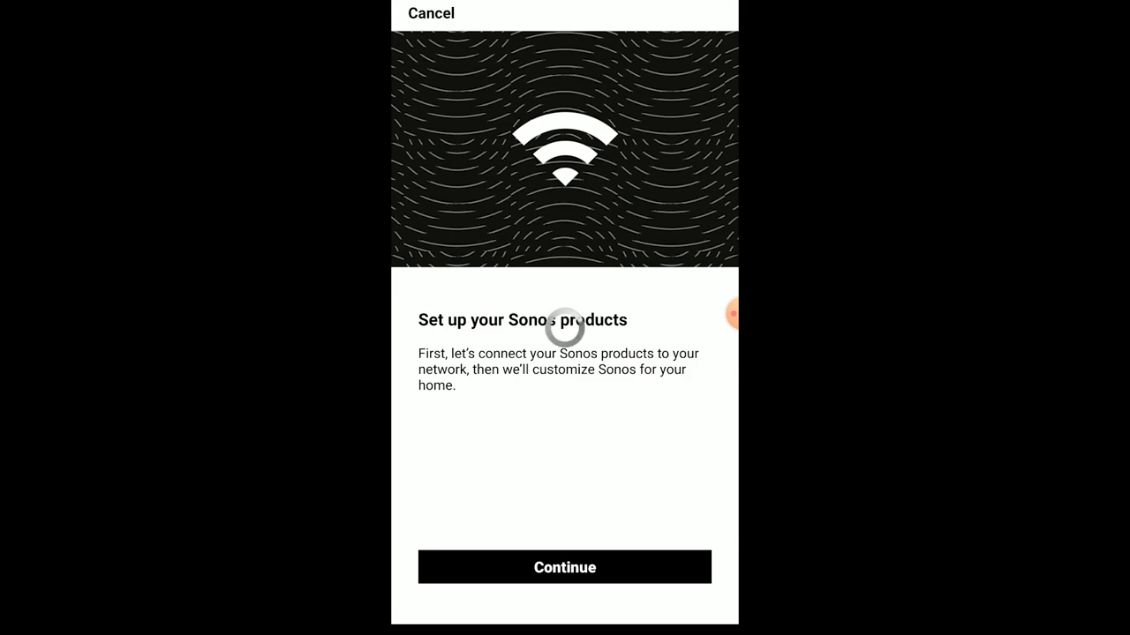
Step: Set up the detected SYMFONISK Bookshelf speaker and connect it to the BlueSky Wi-Fi network
left_click(565, 567)
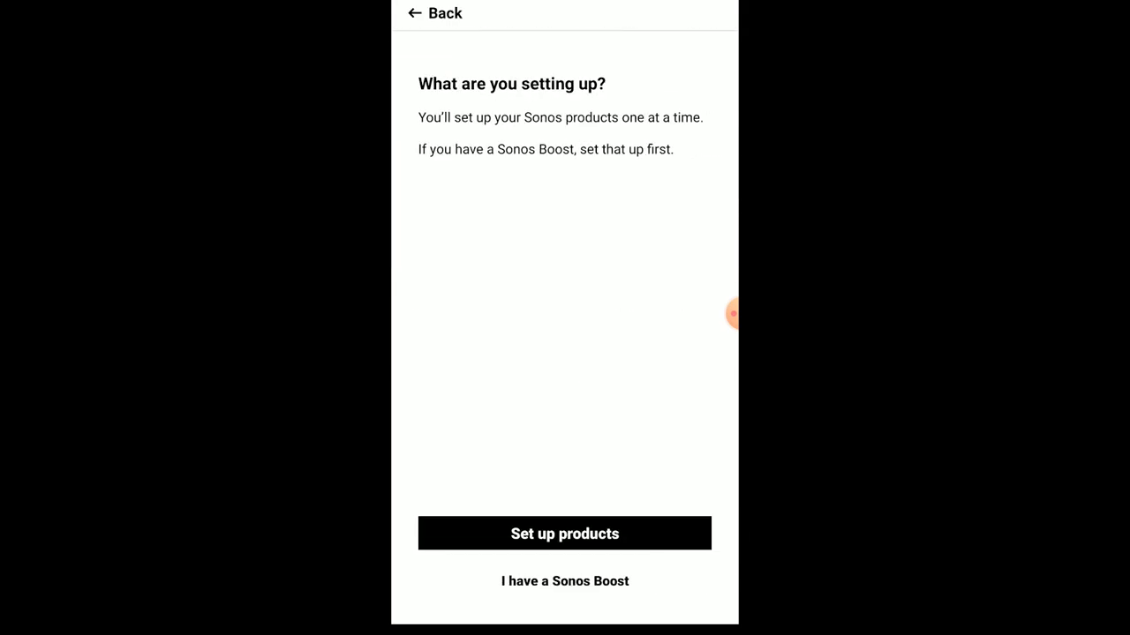
left_click(565, 533)
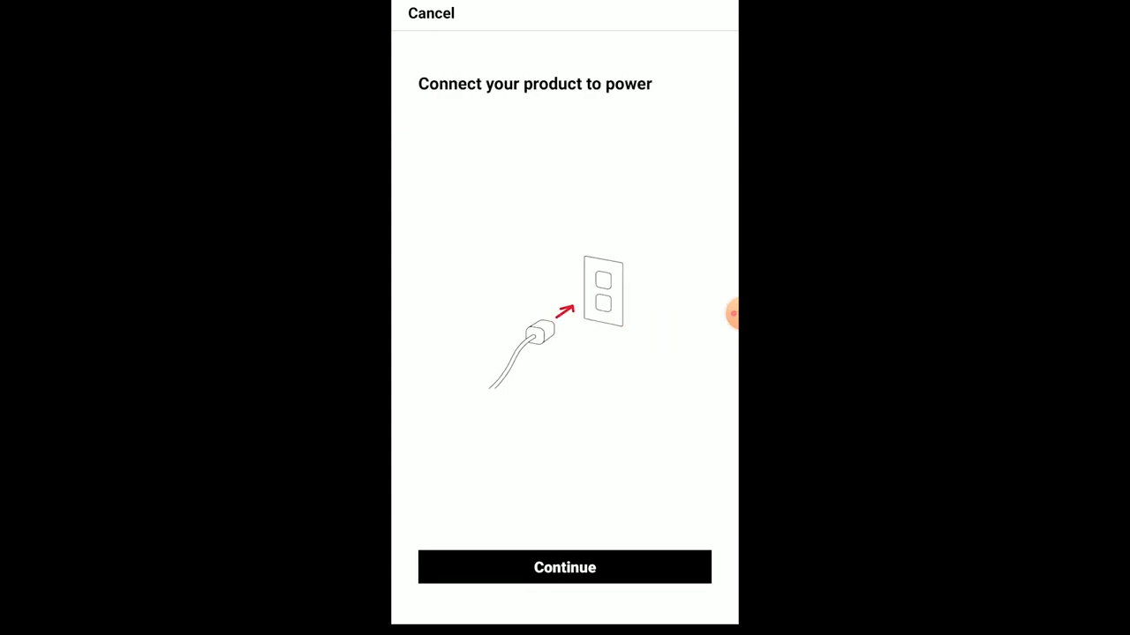
left_click(565, 567)
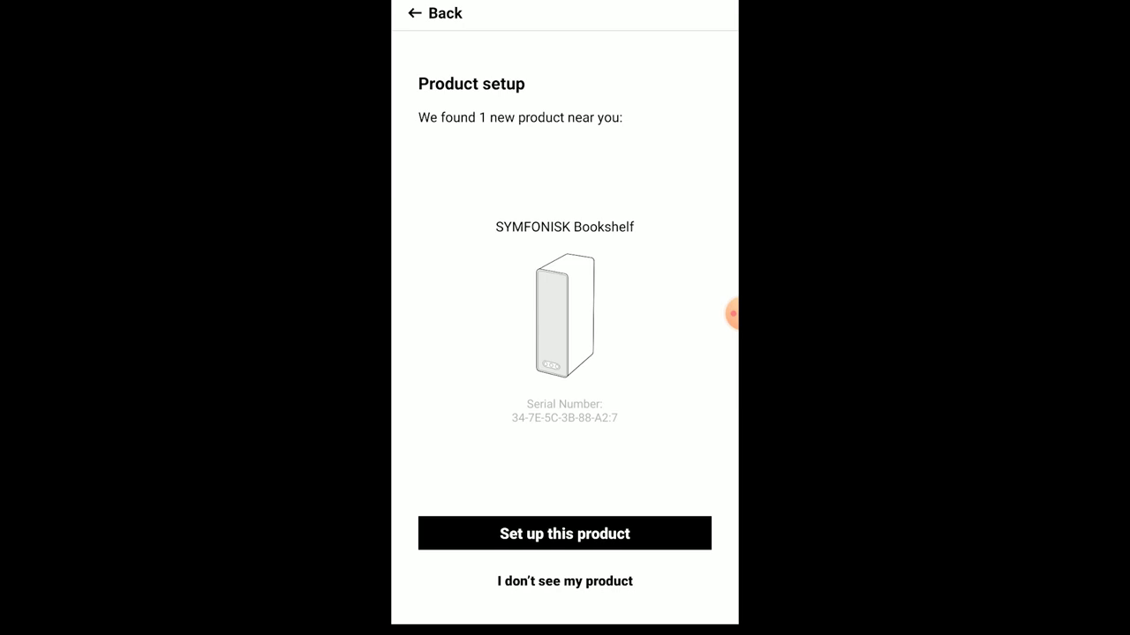
left_click(565, 533)
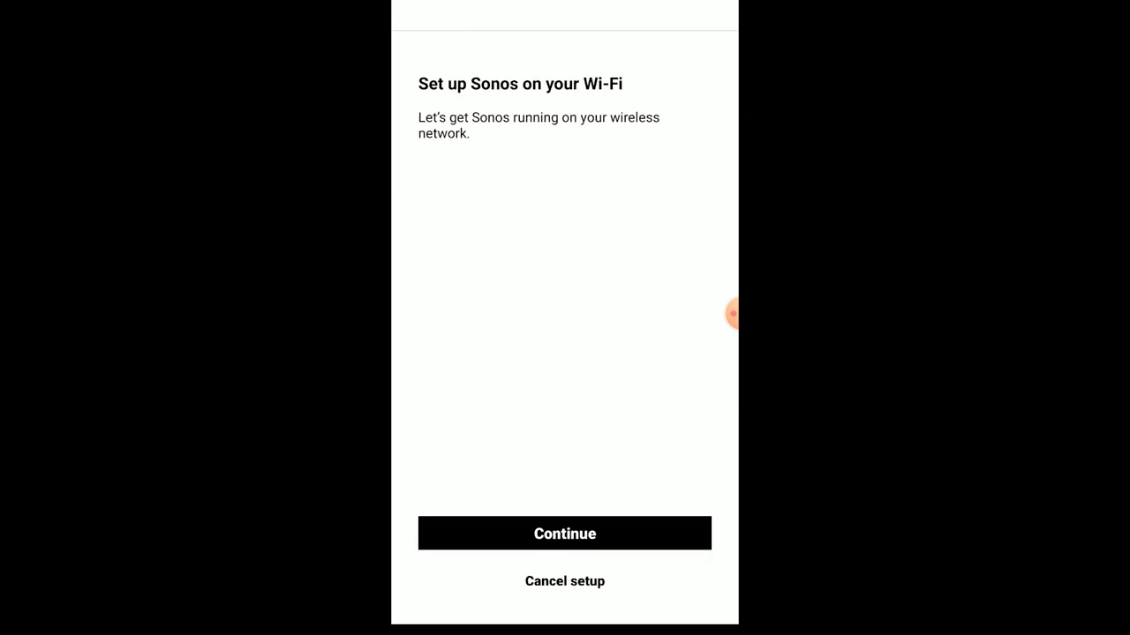
left_click(565, 533)
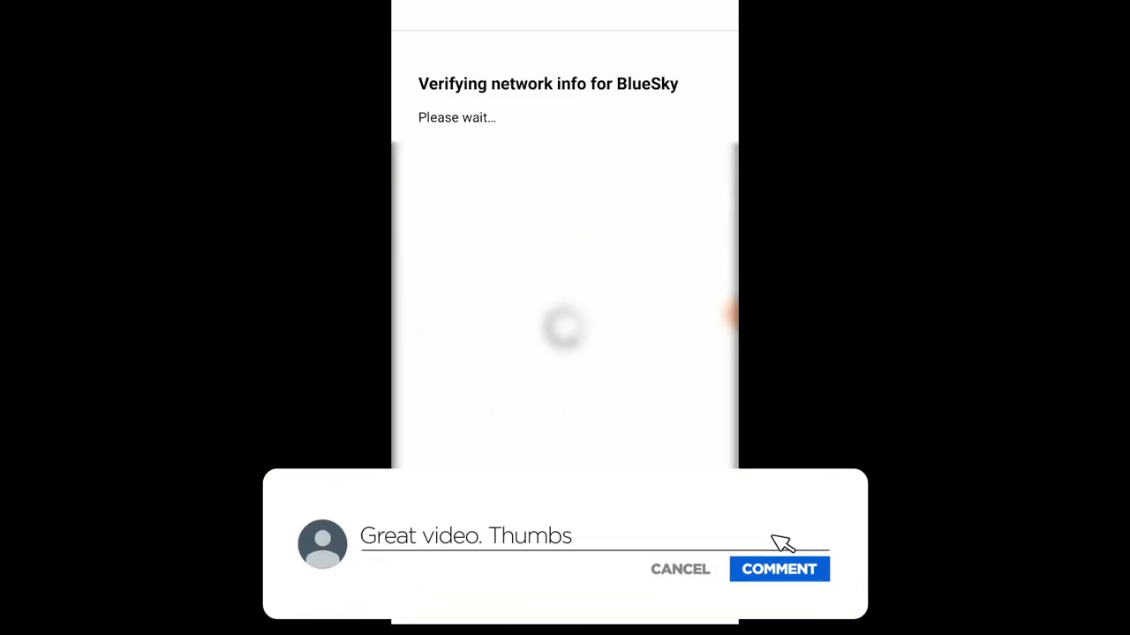
left_click(779, 569)
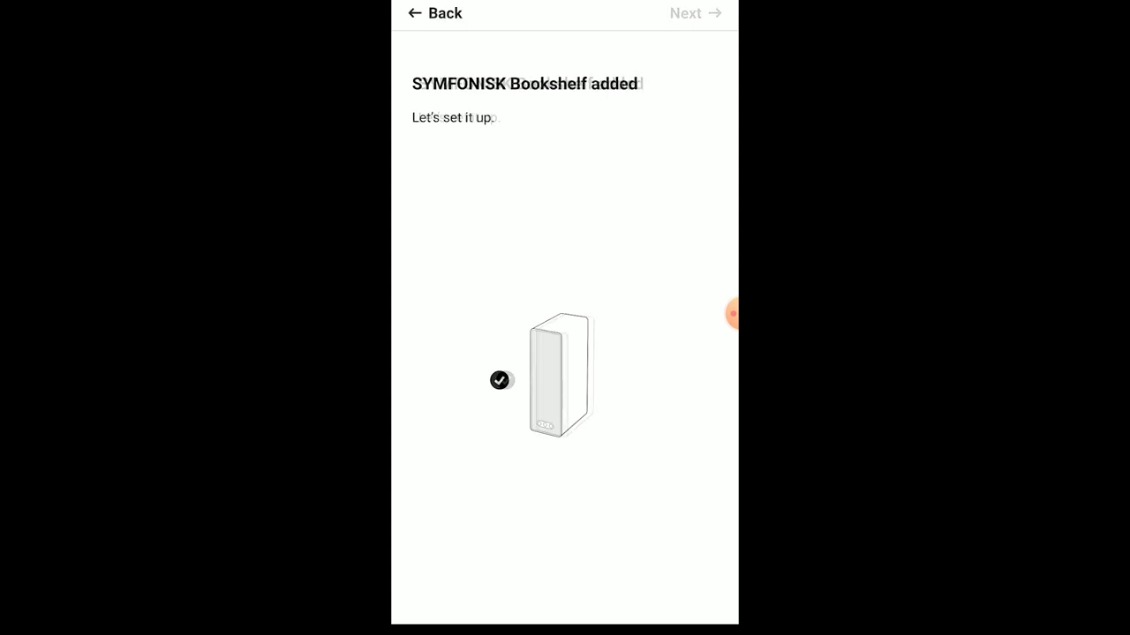
Step: Assign the speaker to a room named Basement
left_click(685, 14)
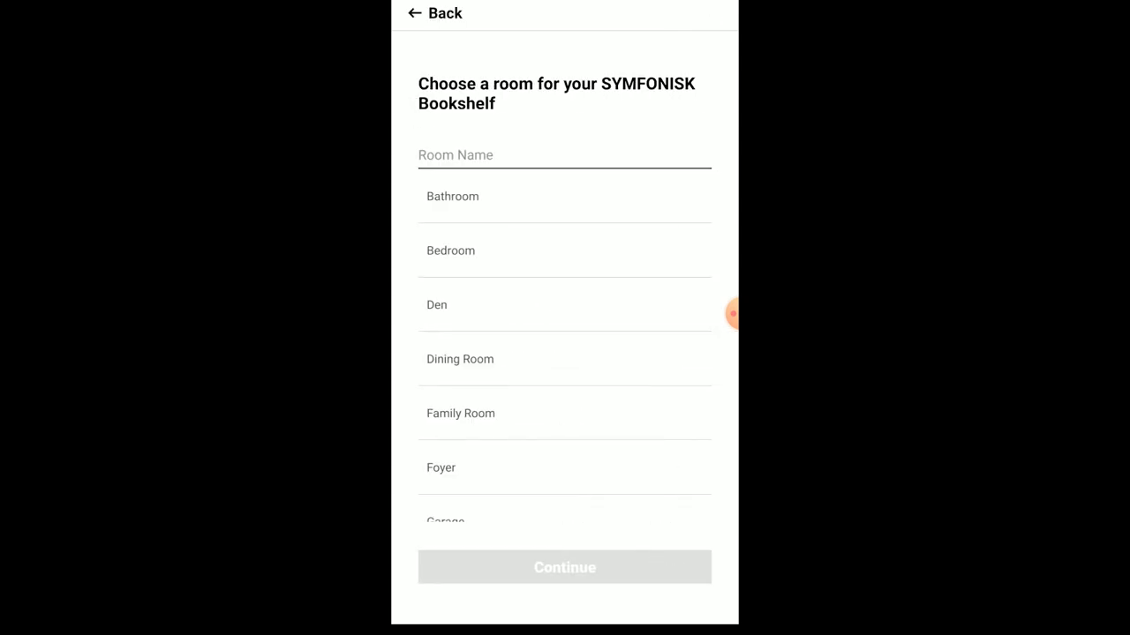
scroll("down", 3)
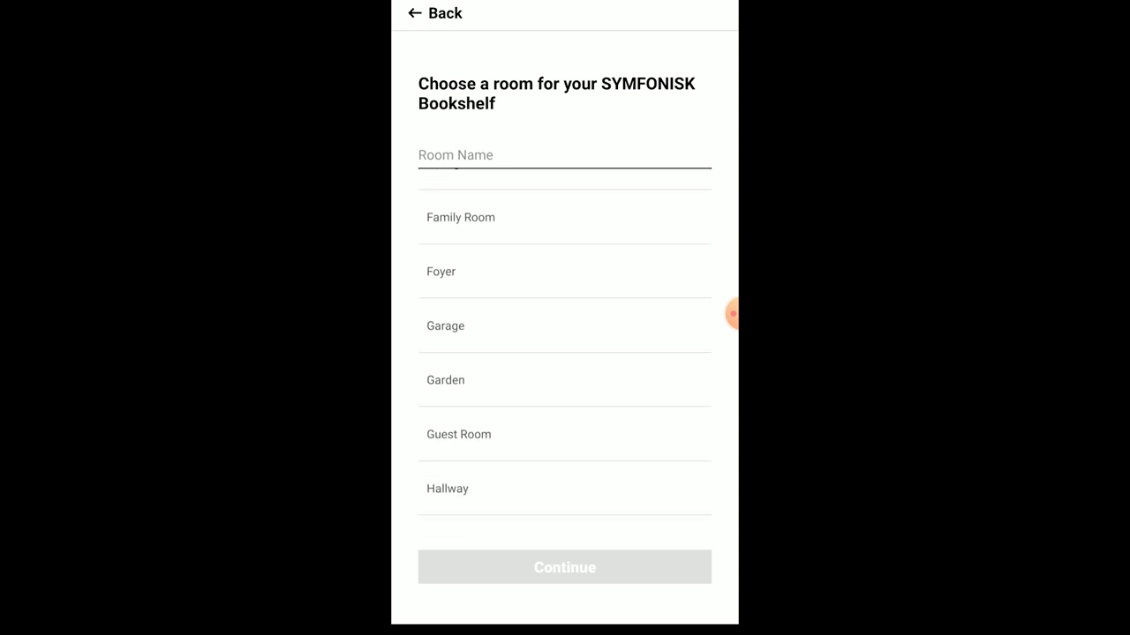
type("Baseme")
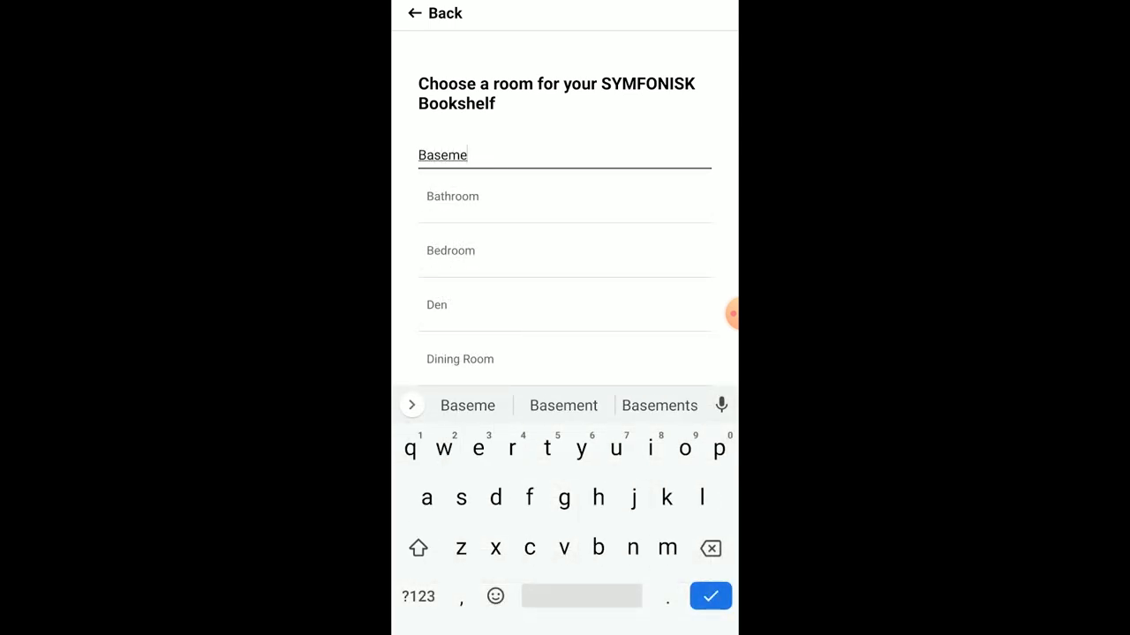
left_click(562, 404)
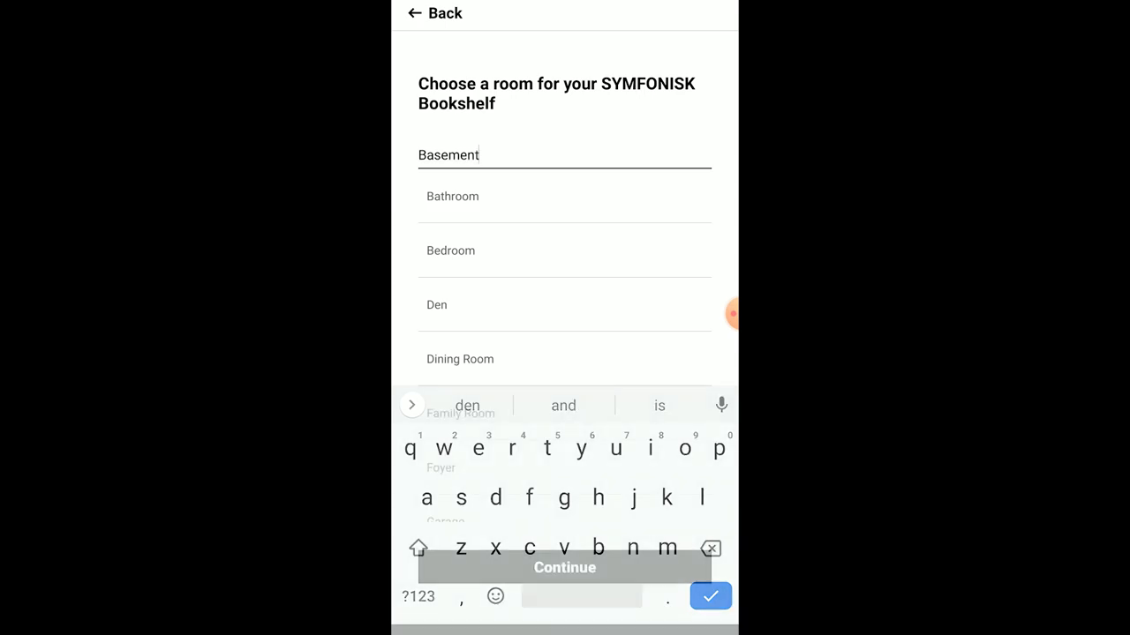
left_click(565, 568)
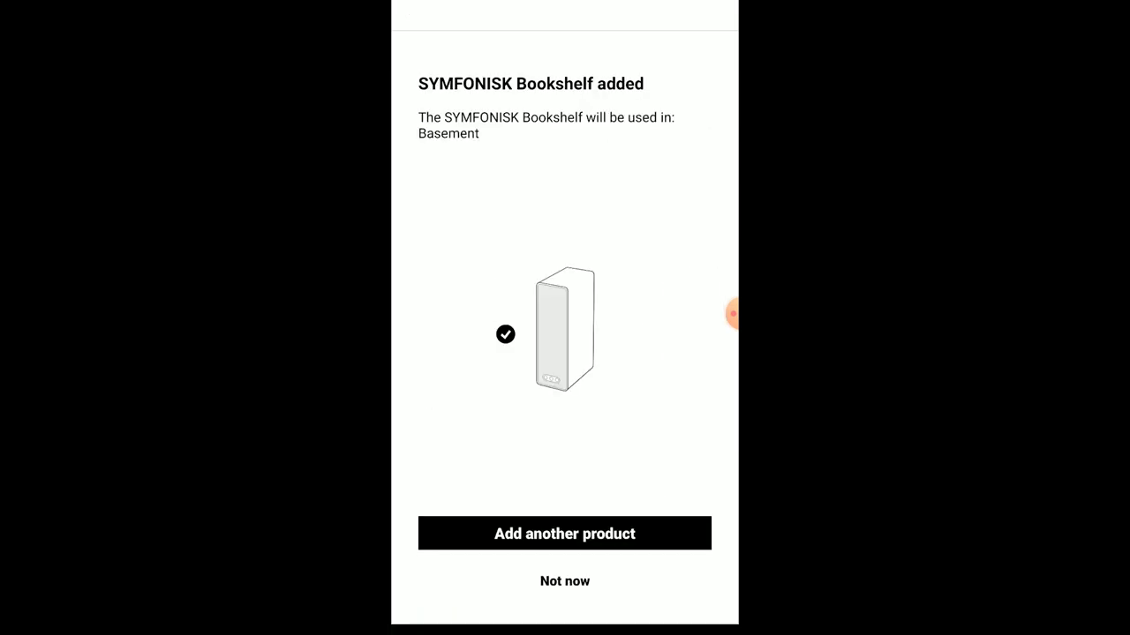
Step: Skip adding another product and update the Sonos products to the latest firmware
left_click(564, 581)
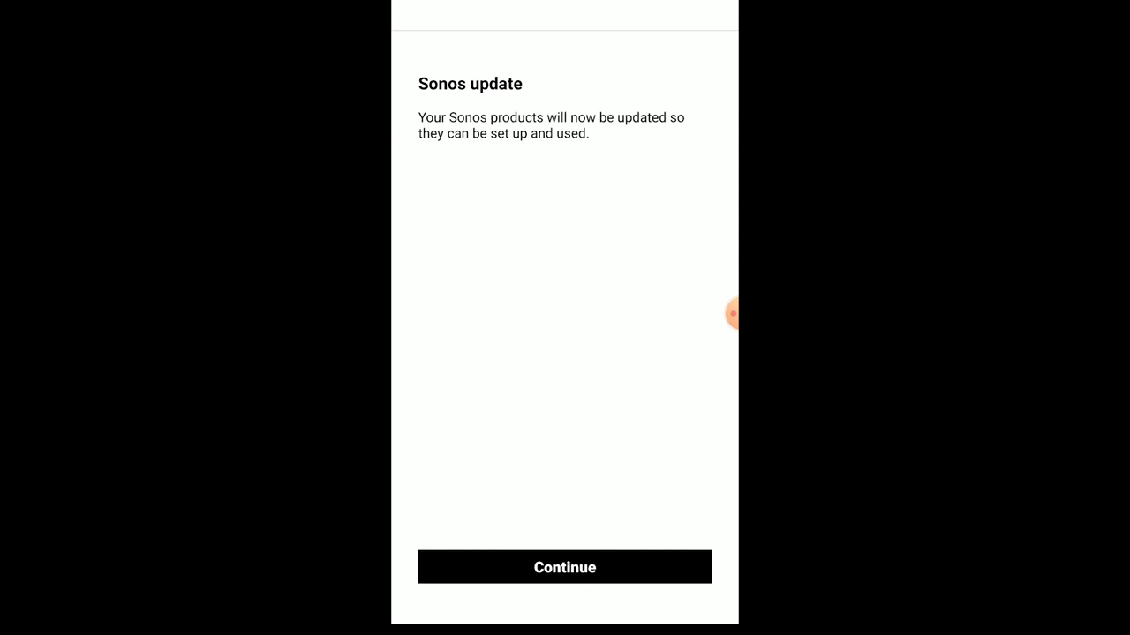
left_click(565, 566)
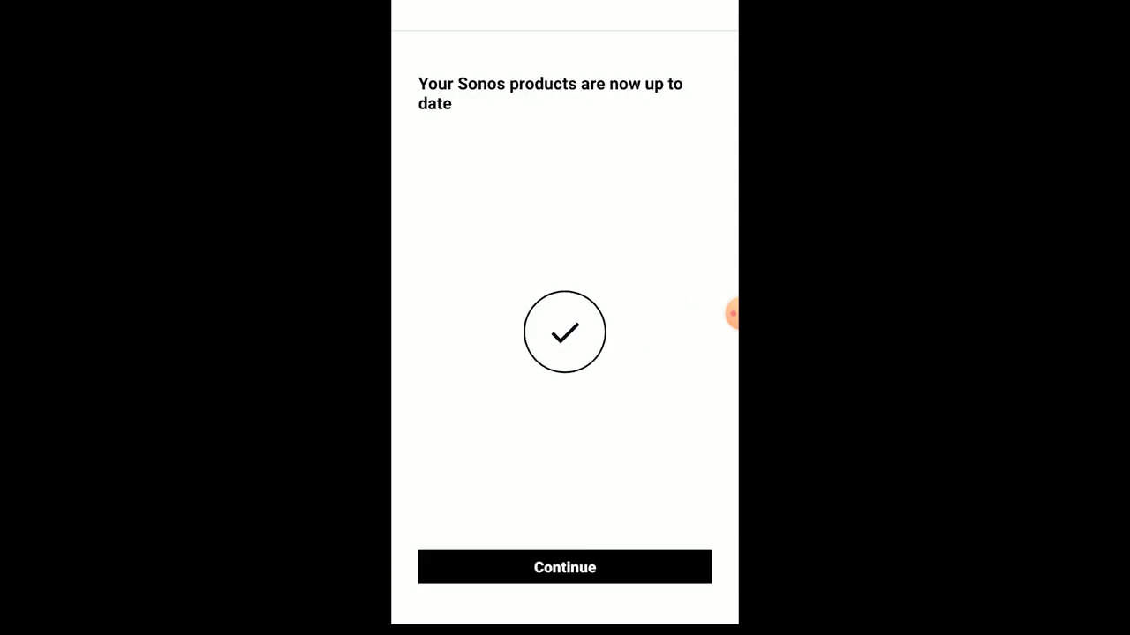
left_click(565, 567)
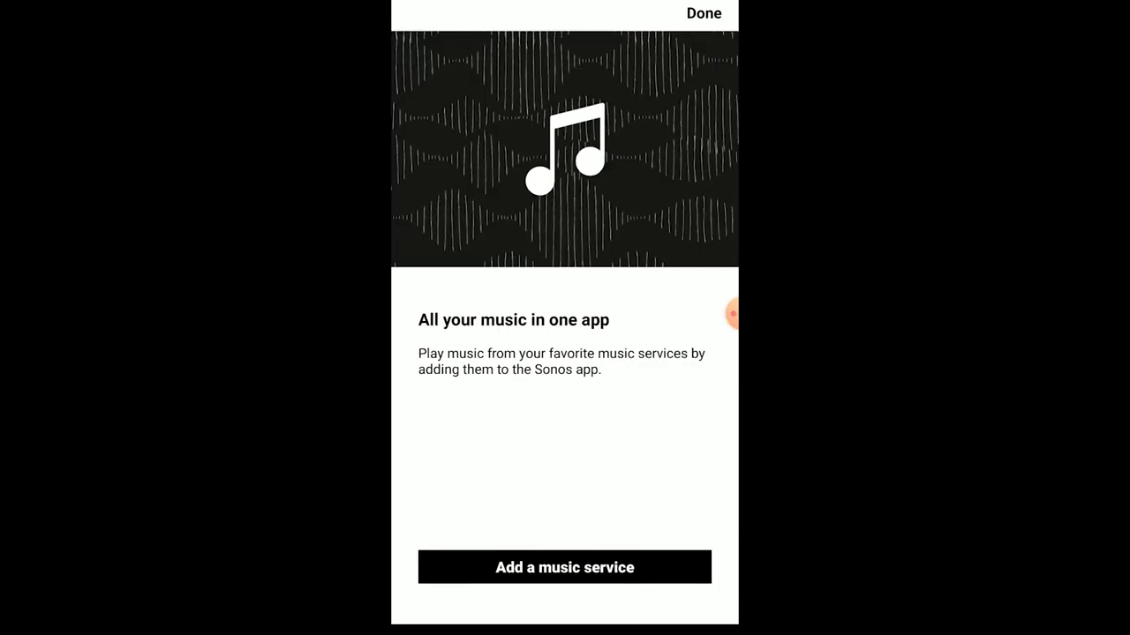
Step: Choose Google Play Music as the music service to add to Sonos
left_click(565, 566)
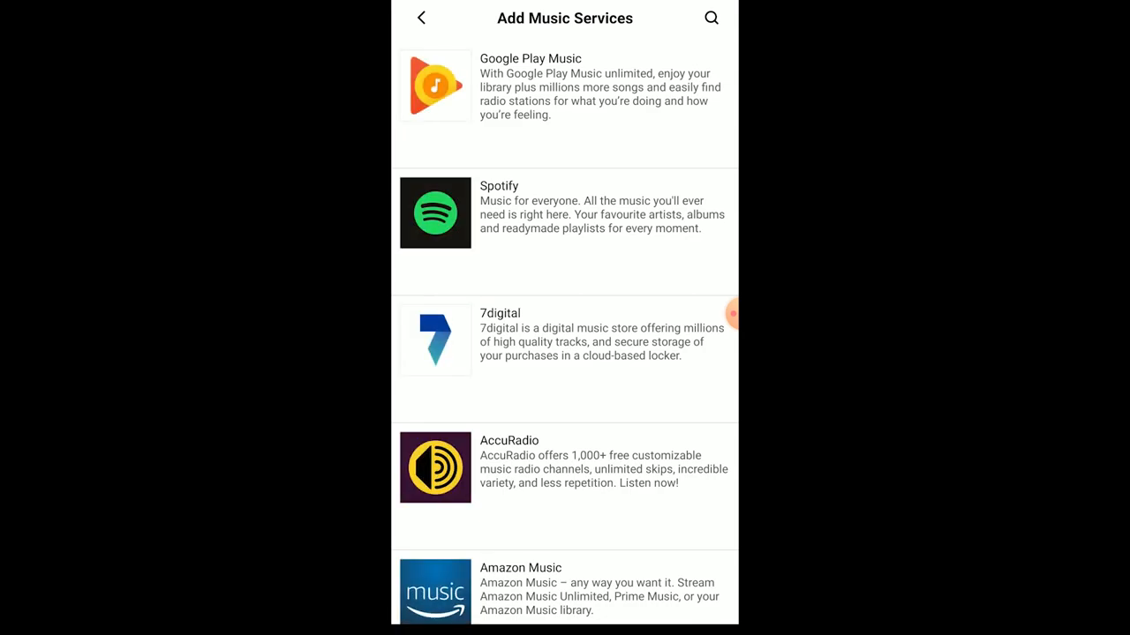
left_click(565, 84)
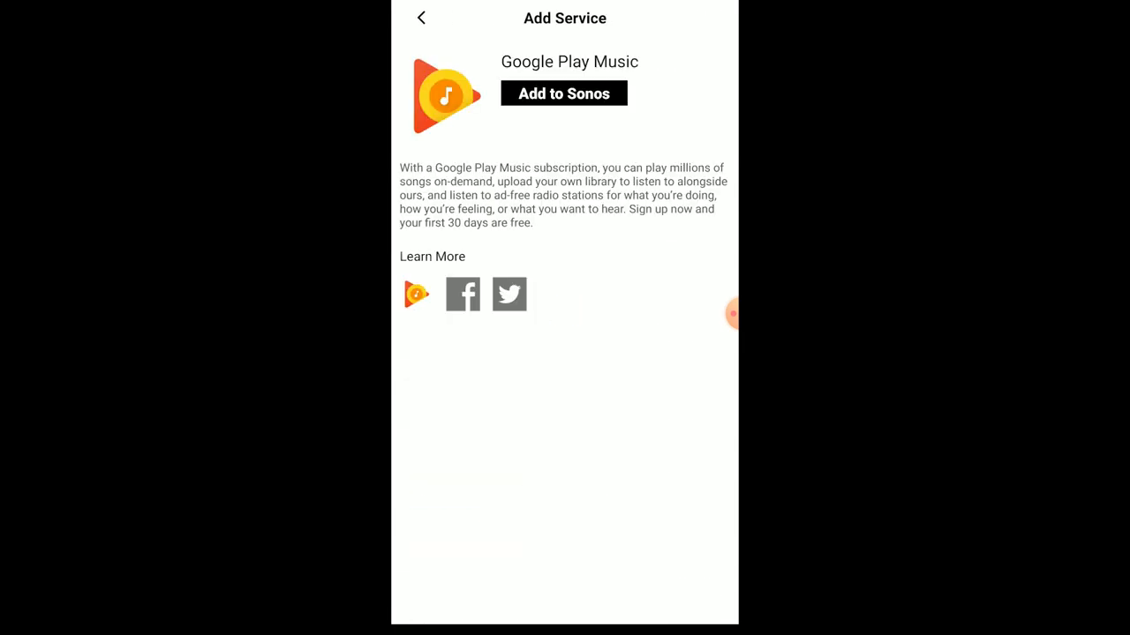
left_click(563, 94)
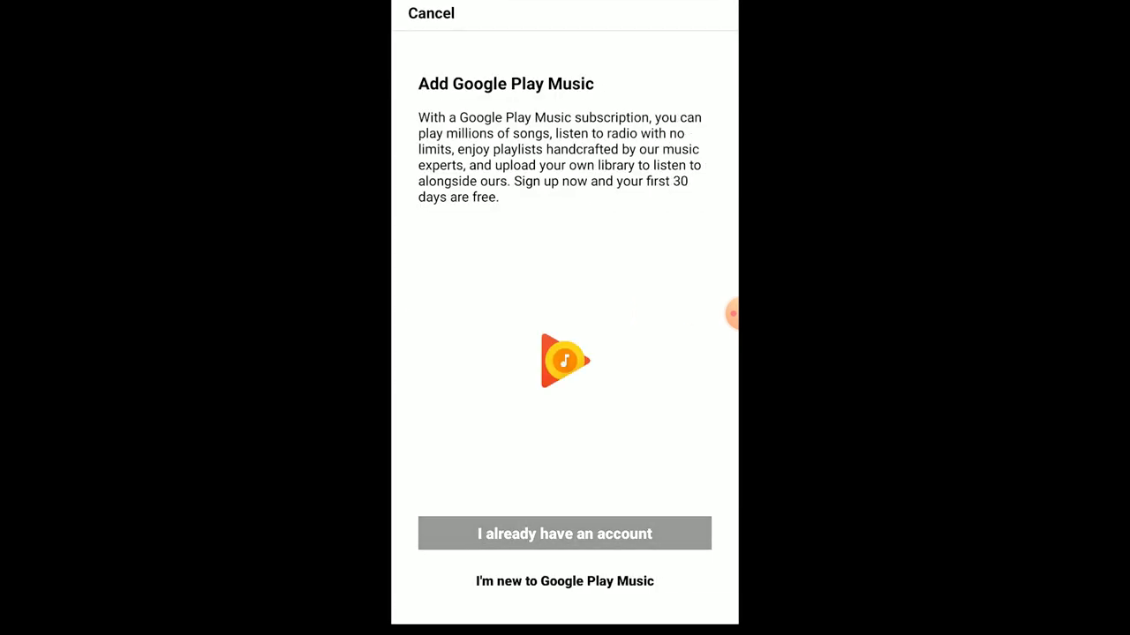
left_click(565, 533)
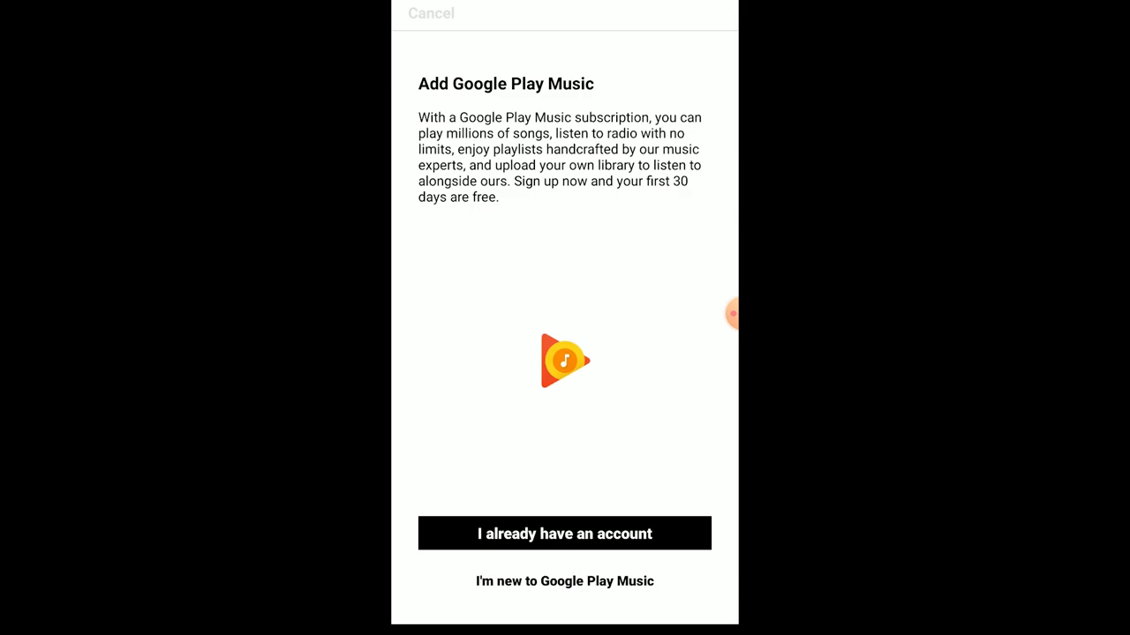
left_click(565, 533)
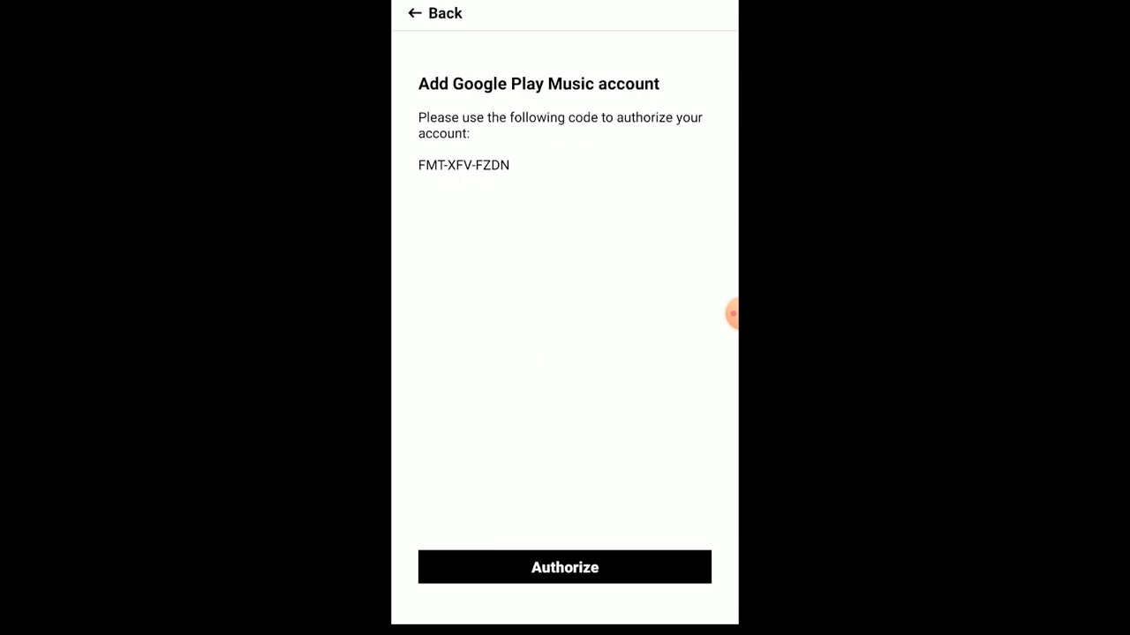
double_click(463, 166)
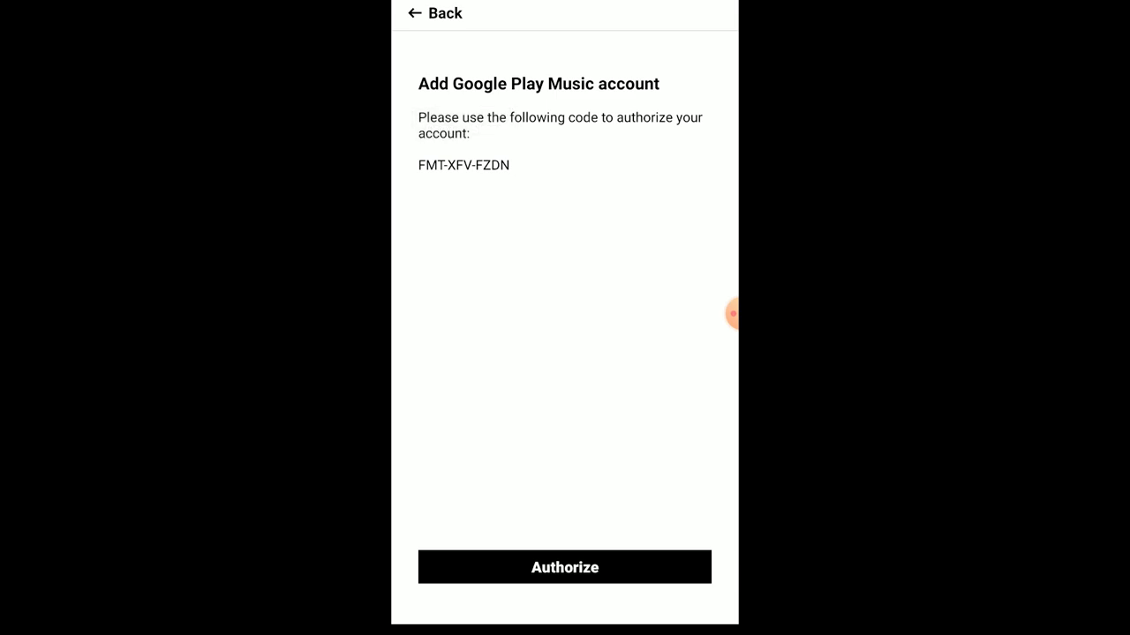
left_click(565, 566)
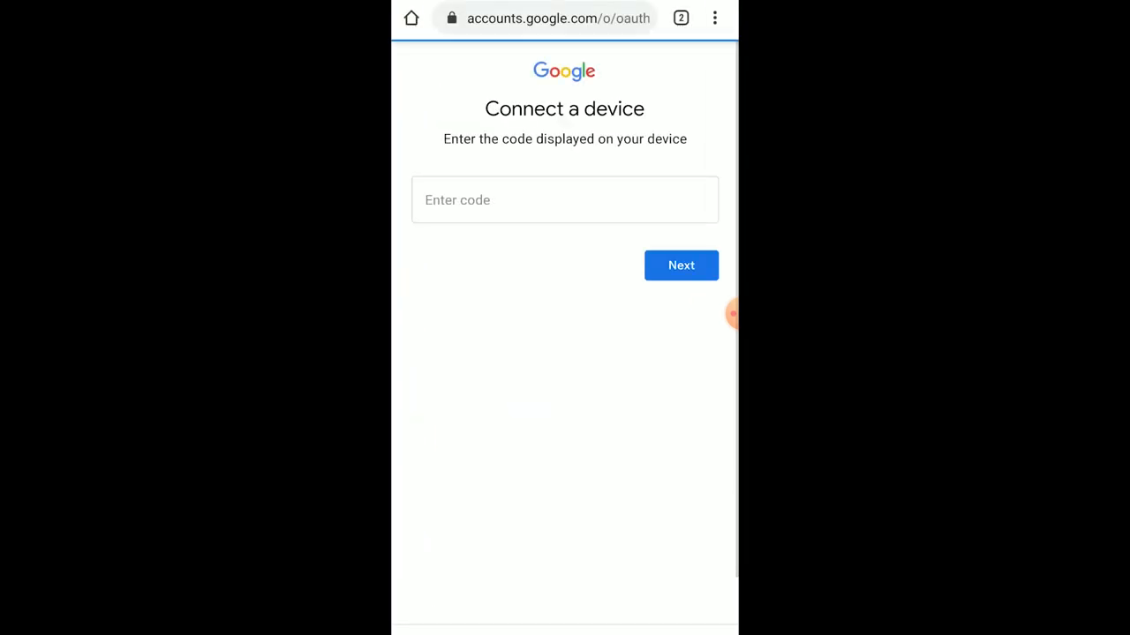
left_click(565, 199)
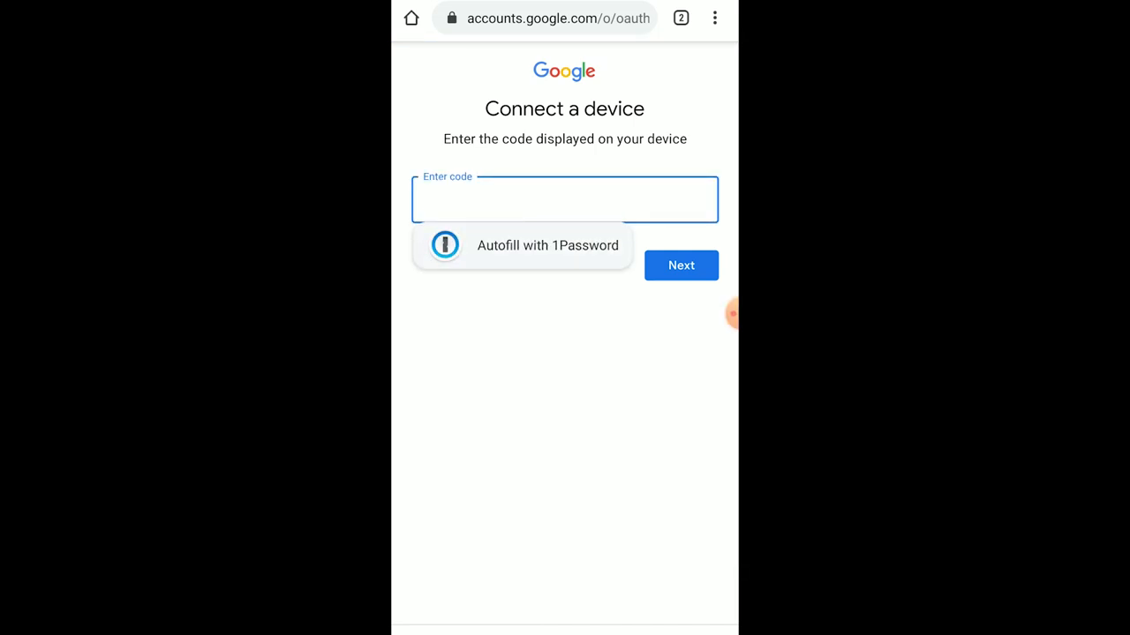
type("FMT-XFV-FZDN")
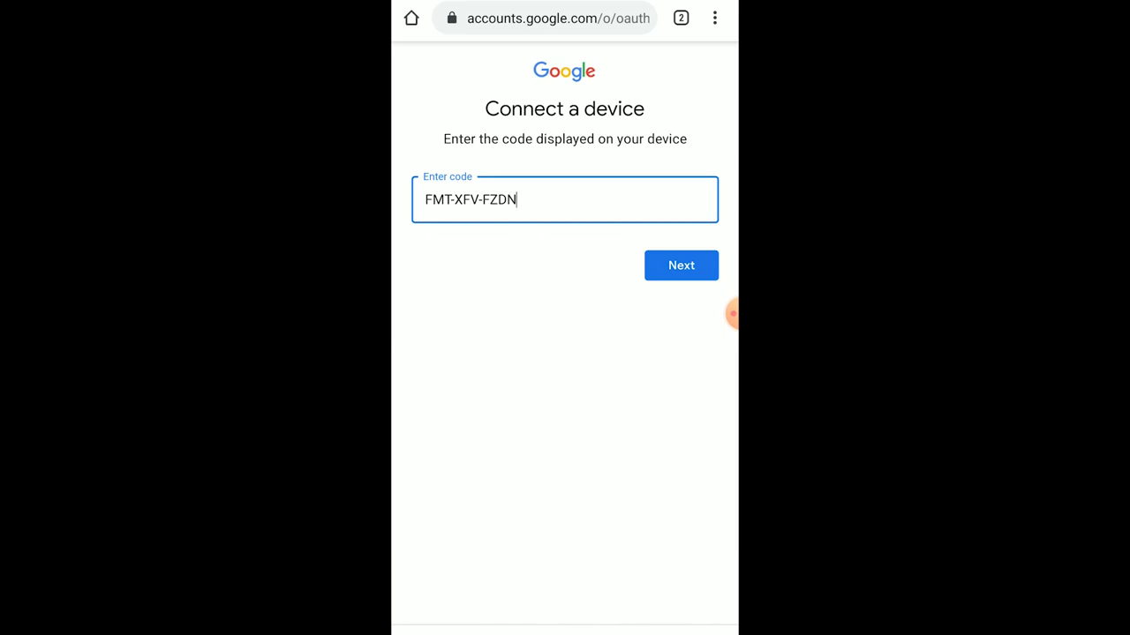
left_click(682, 265)
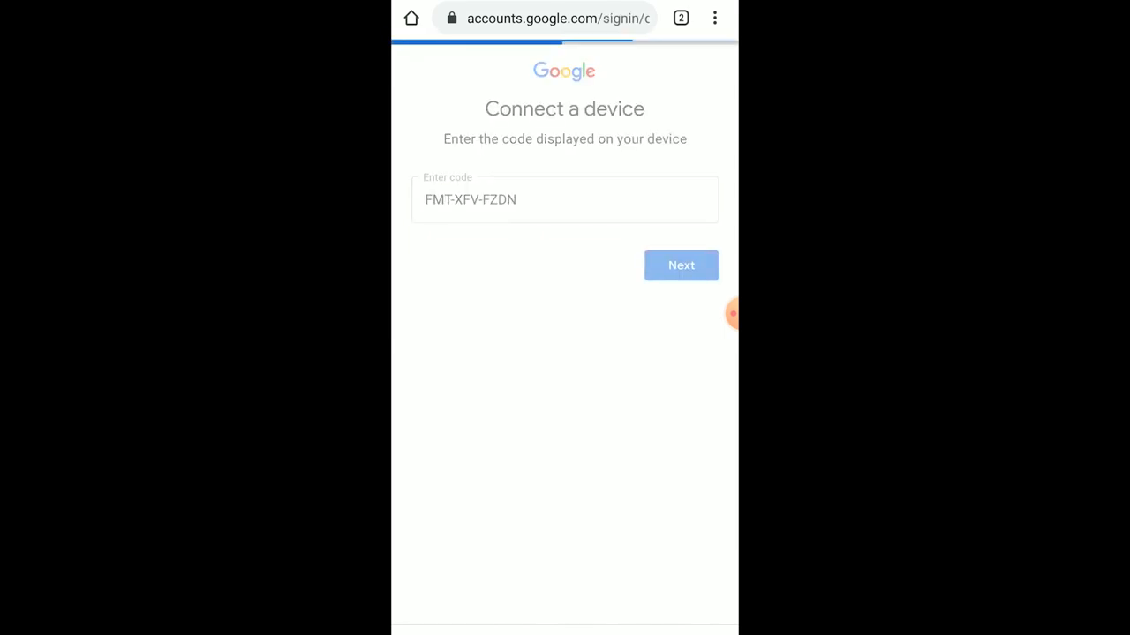
left_click(681, 264)
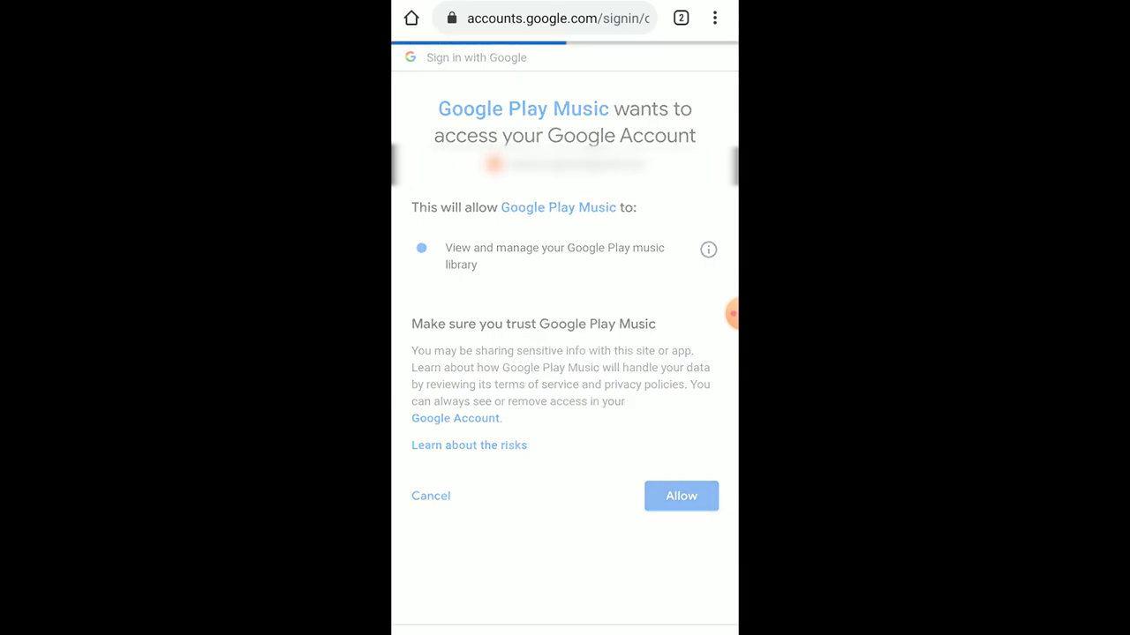
left_click(682, 495)
type("Fam")
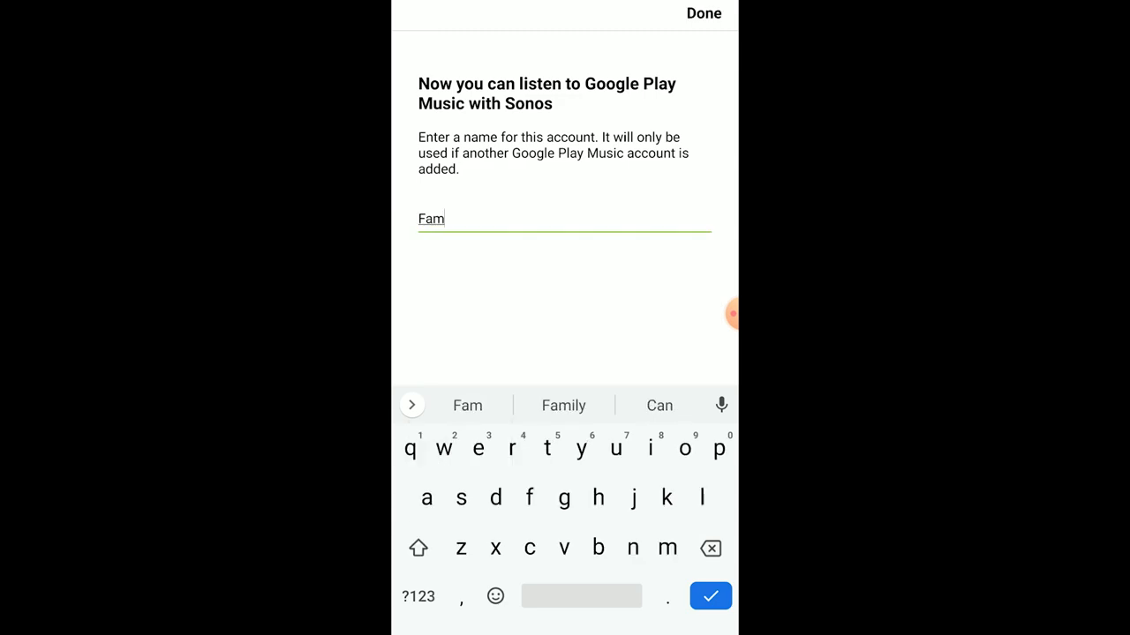
Step: Name the linked Google Play Music account 'Family'
left_click(563, 404)
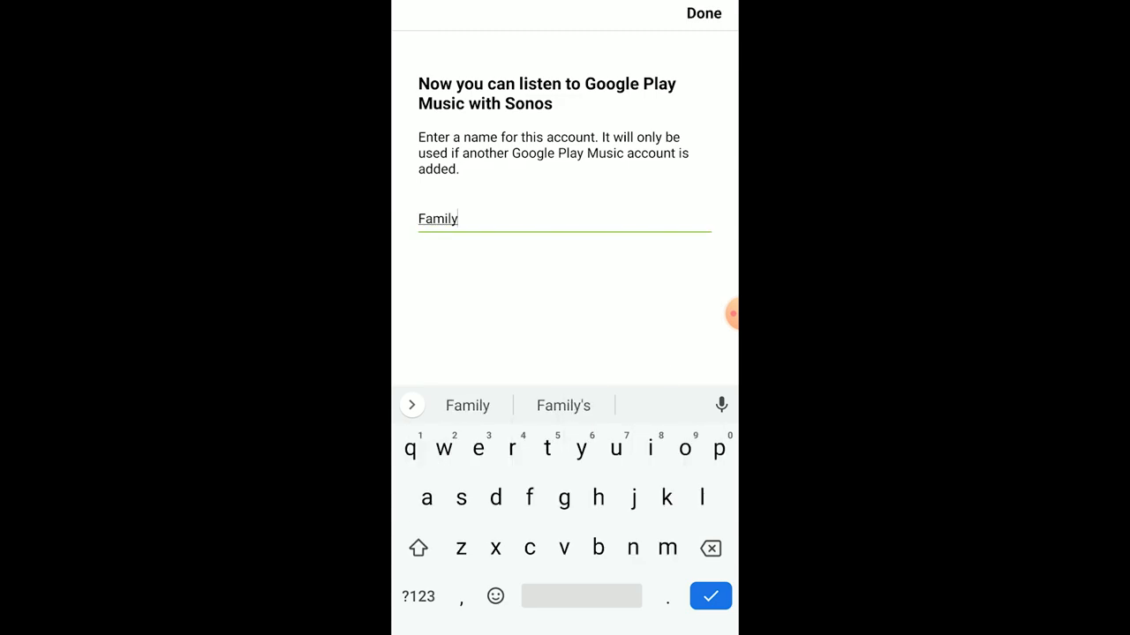
left_click(710, 597)
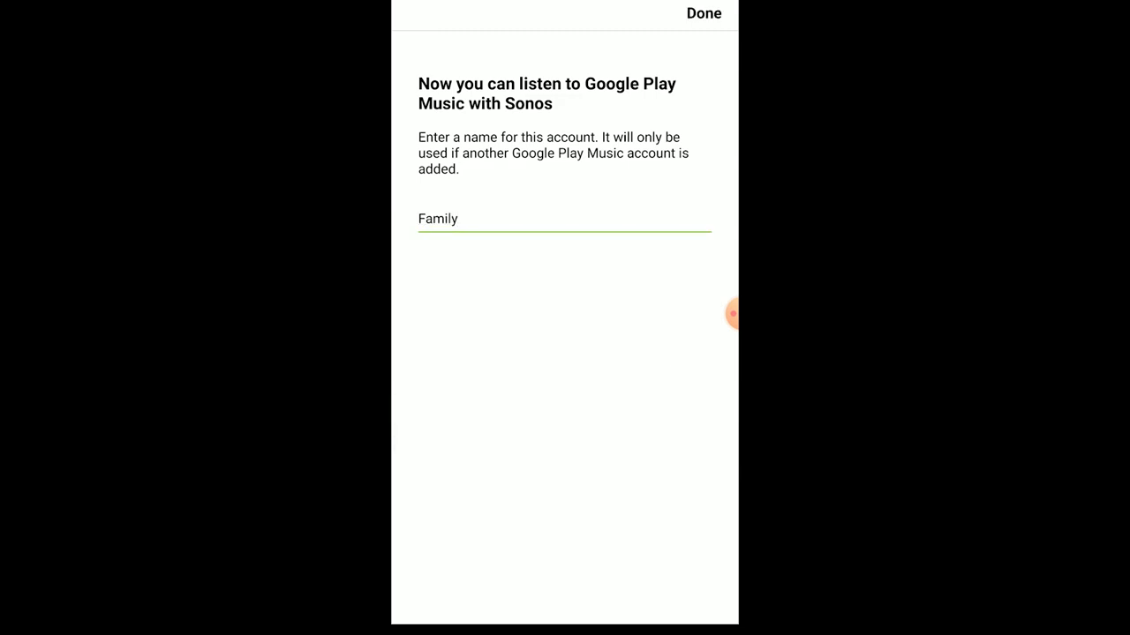
left_click(702, 14)
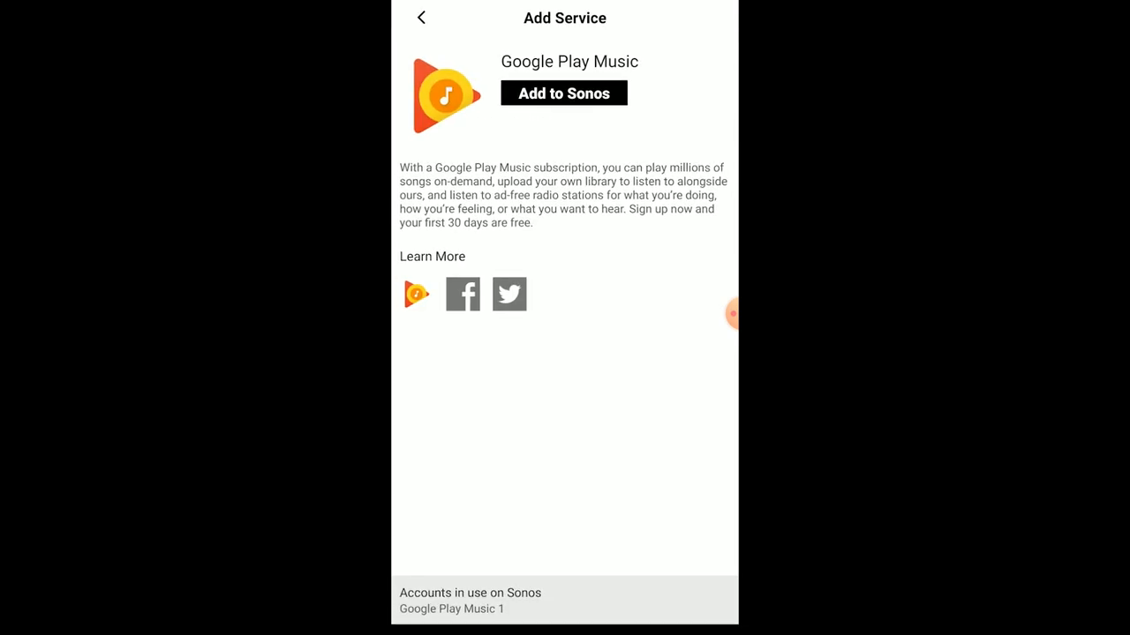
Step: Browse Google Play Music to the It's Saturday evening picks and Throwback jams playlists
left_click(563, 92)
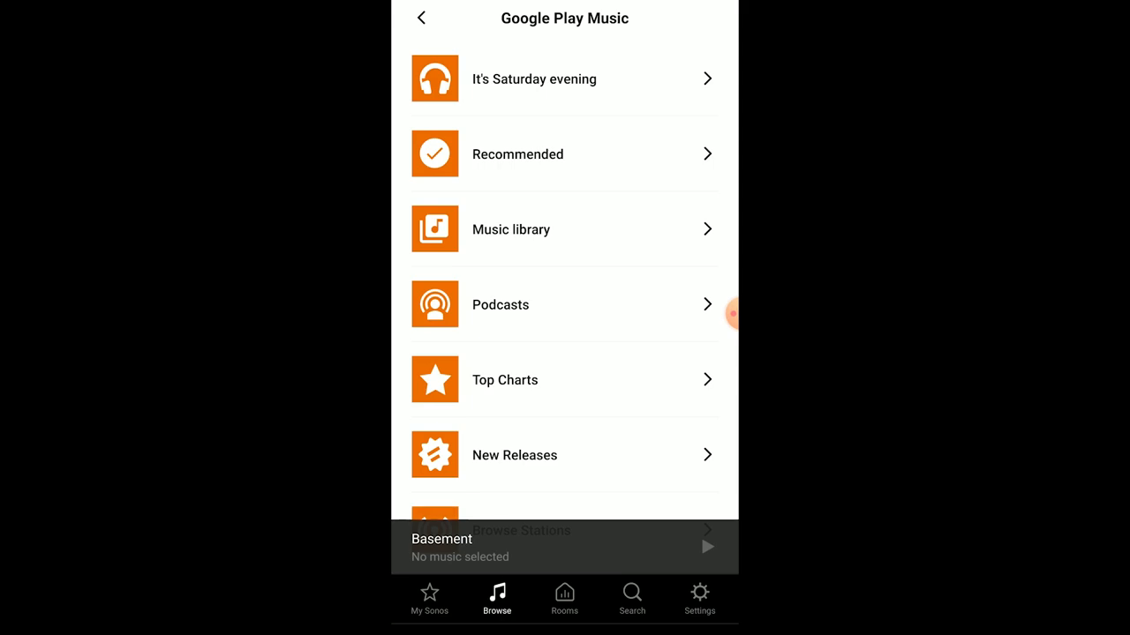
left_click(533, 77)
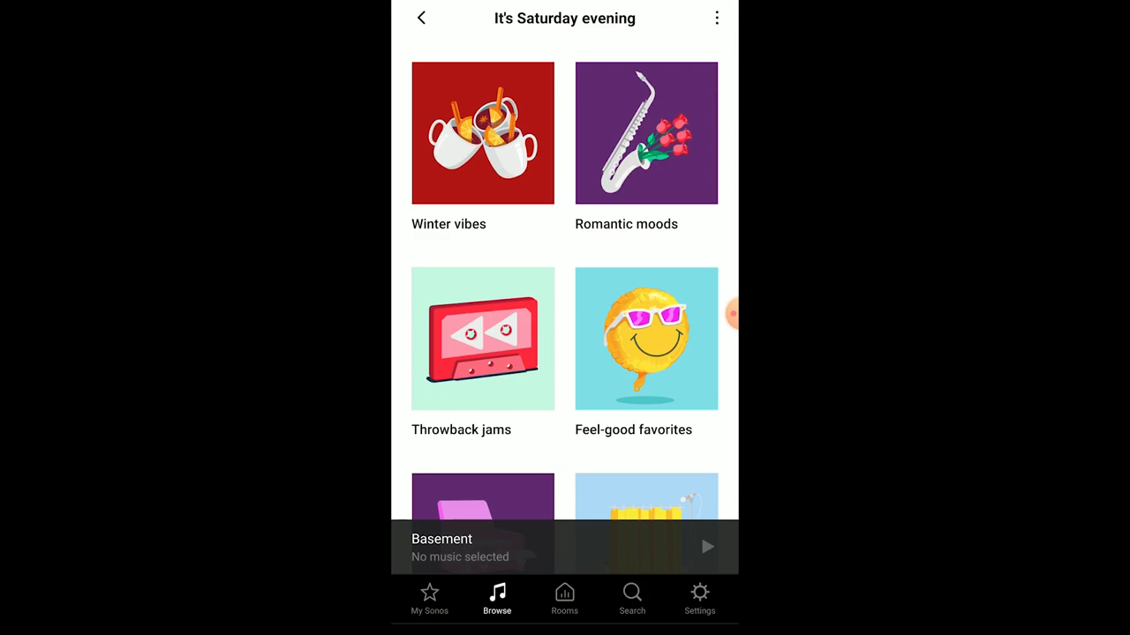
left_click(482, 339)
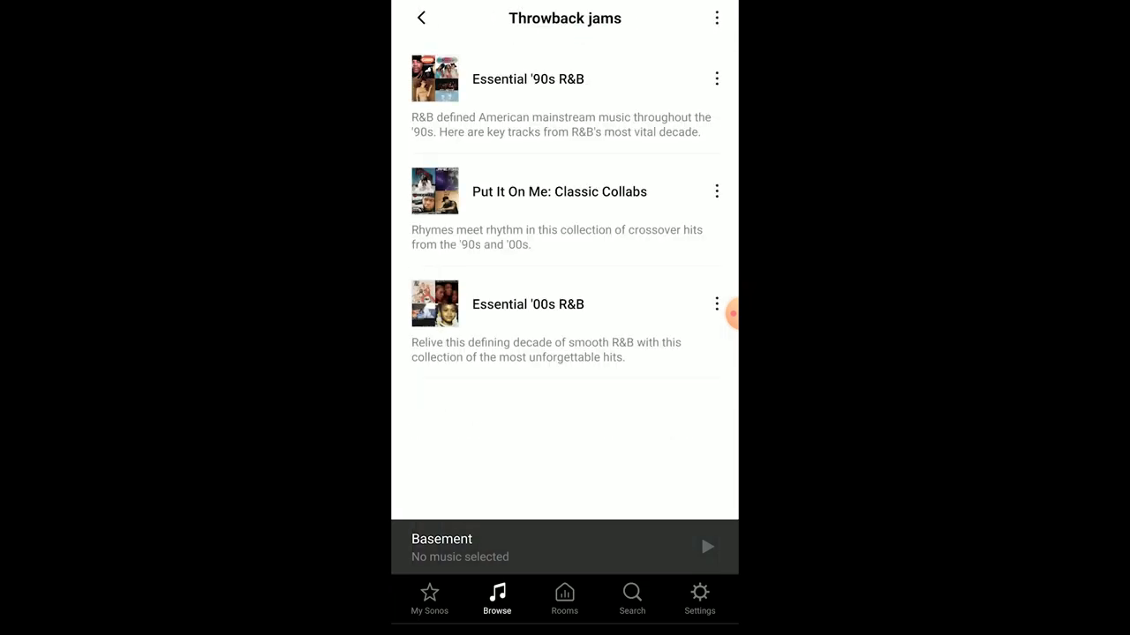